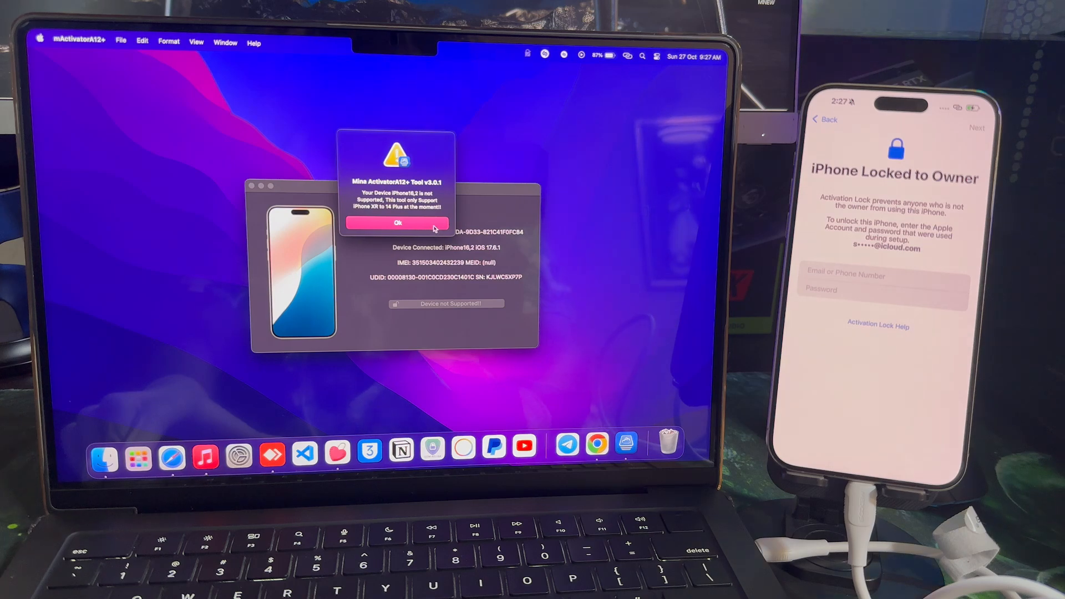
# Step: Dismiss the unsupported iPhone16,2 warning and allow the iPhone13,4 to connect to the Mac
pyautogui.click(398, 223)
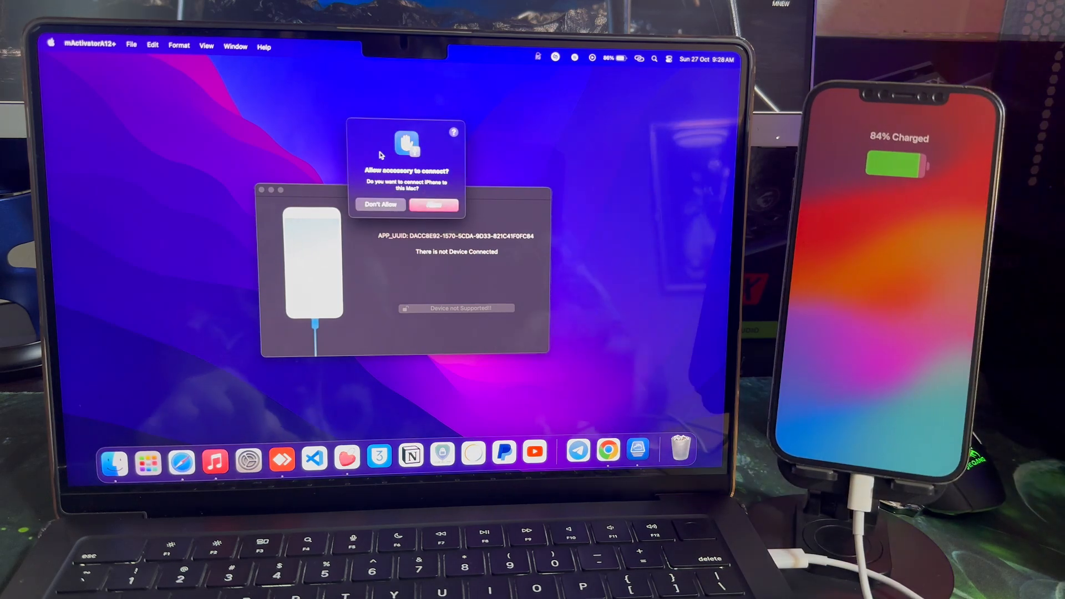
pyautogui.click(434, 204)
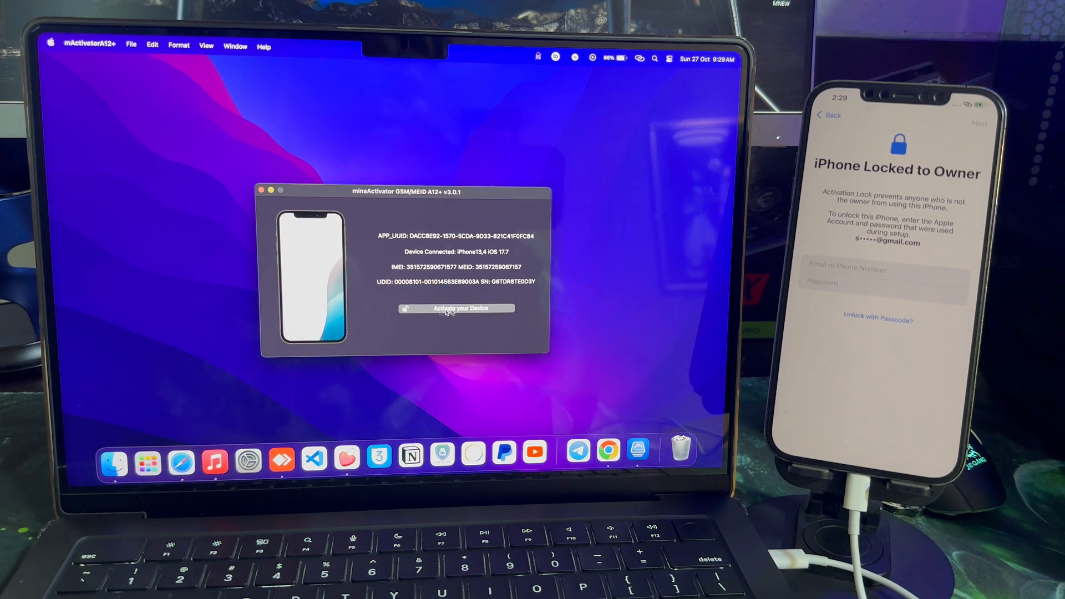
pyautogui.click(456, 309)
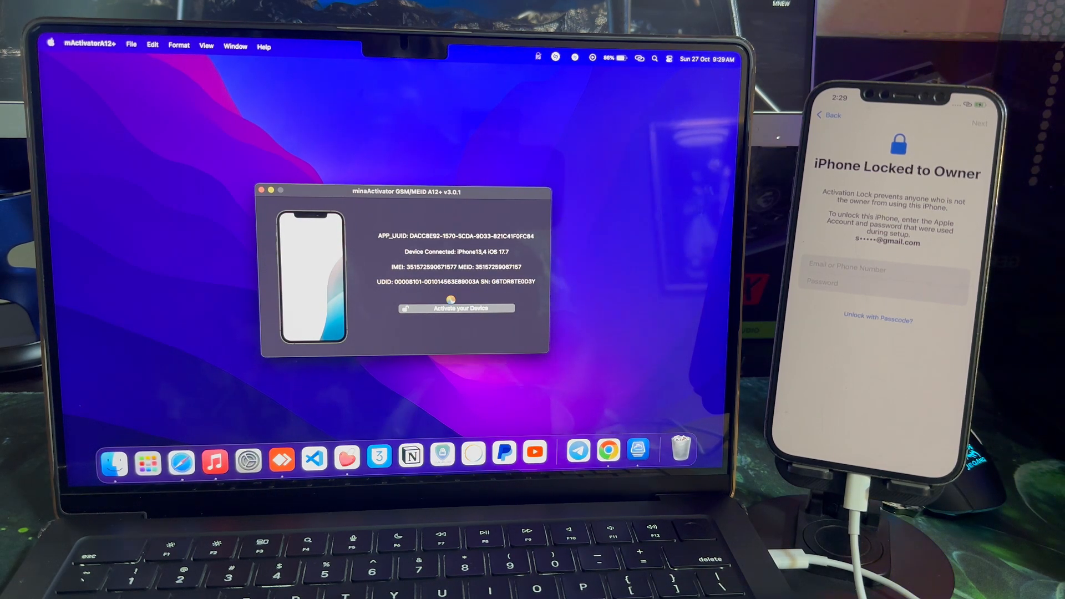
pyautogui.click(456, 308)
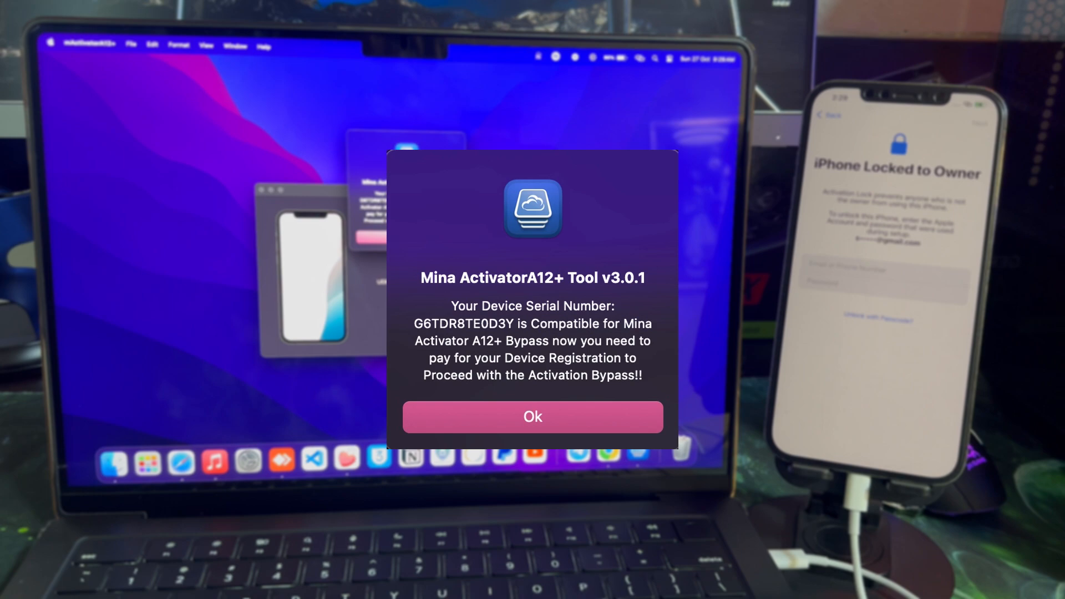
pyautogui.click(533, 416)
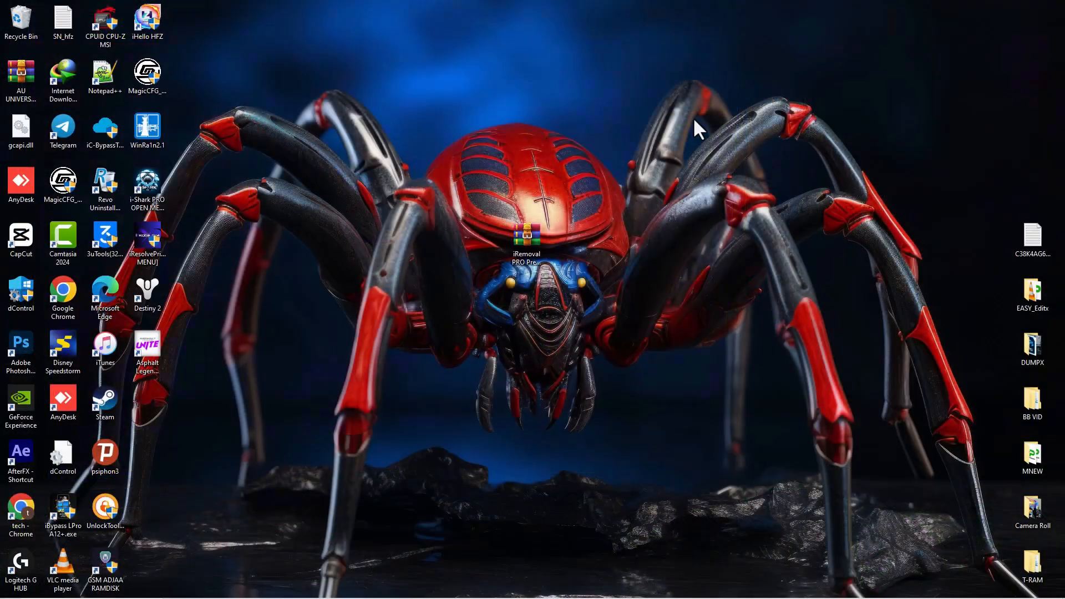
# Step: Extract the iRemoval PRO Premium Edition 3.0 archive and launch iRemoval PRO from the extracted folder
pyautogui.rightClick(526, 241)
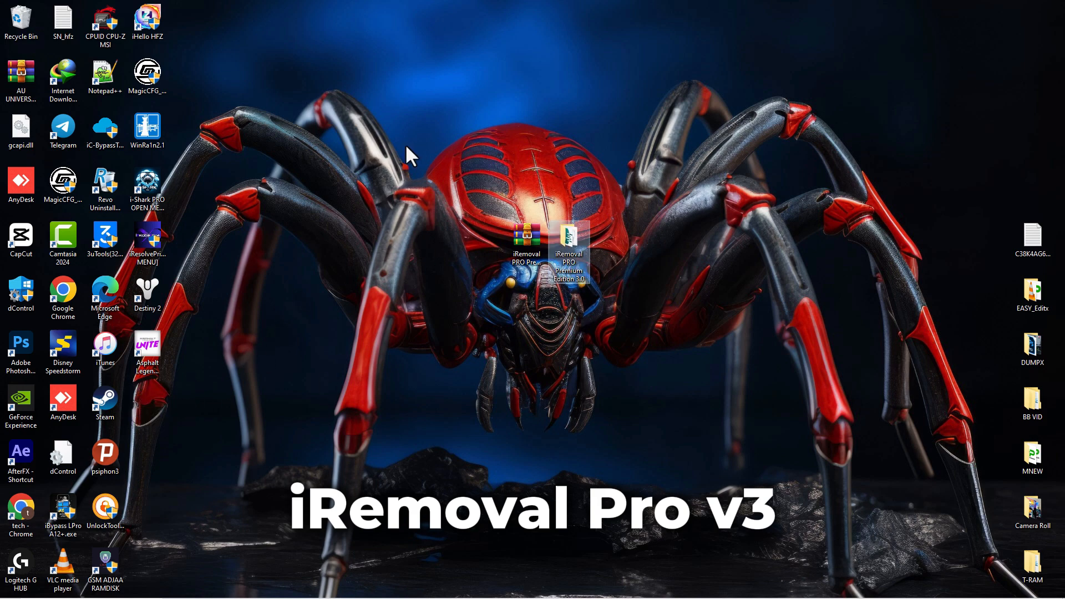
pyautogui.doubleClick(569, 244)
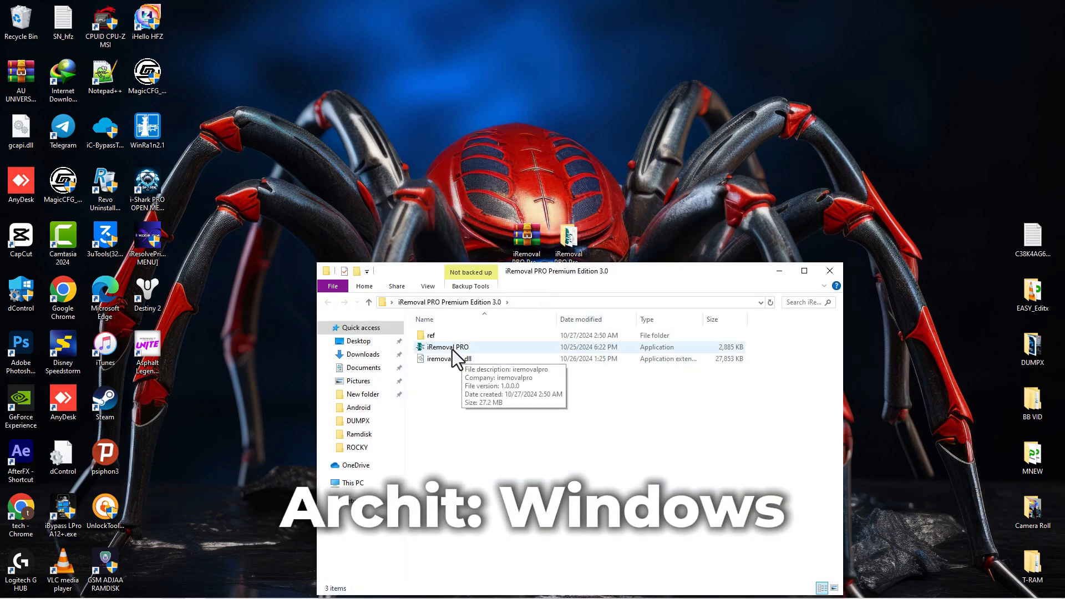
pyautogui.doubleClick(446, 348)
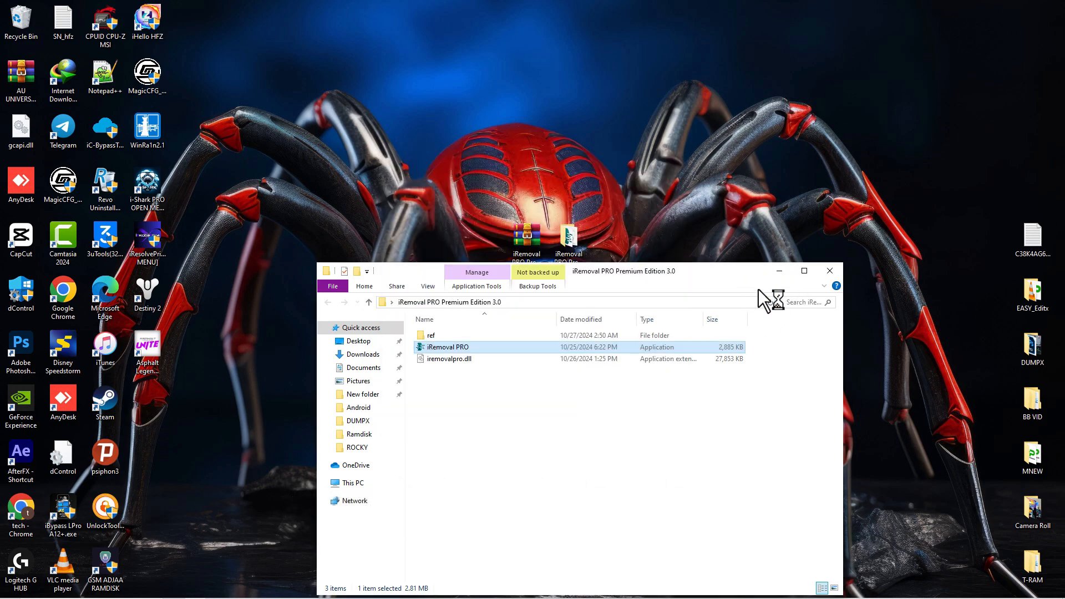
pyautogui.click(830, 270)
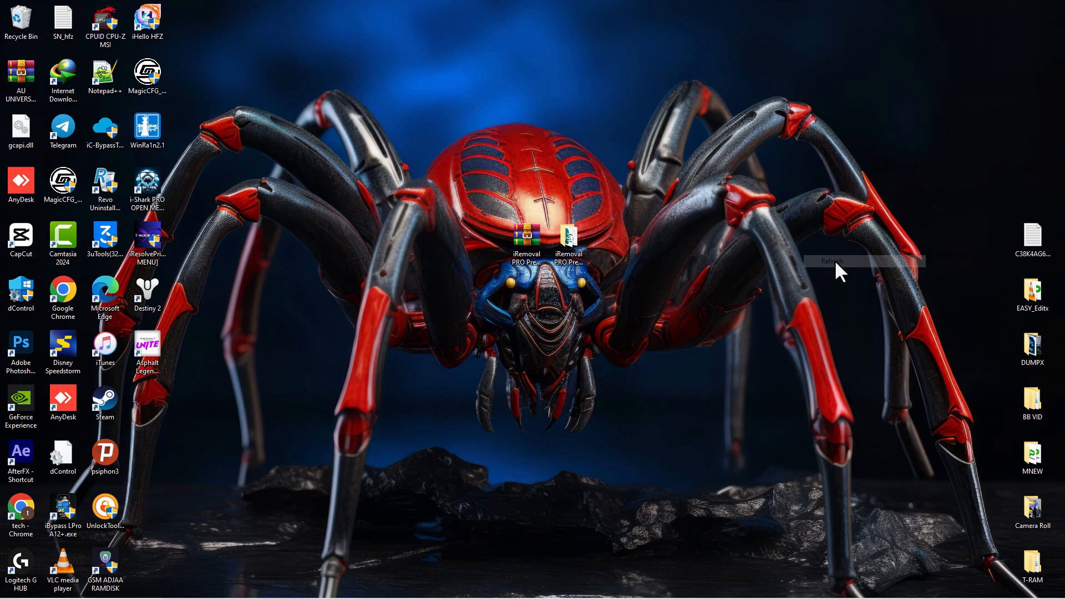
pyautogui.doubleClick(525, 244)
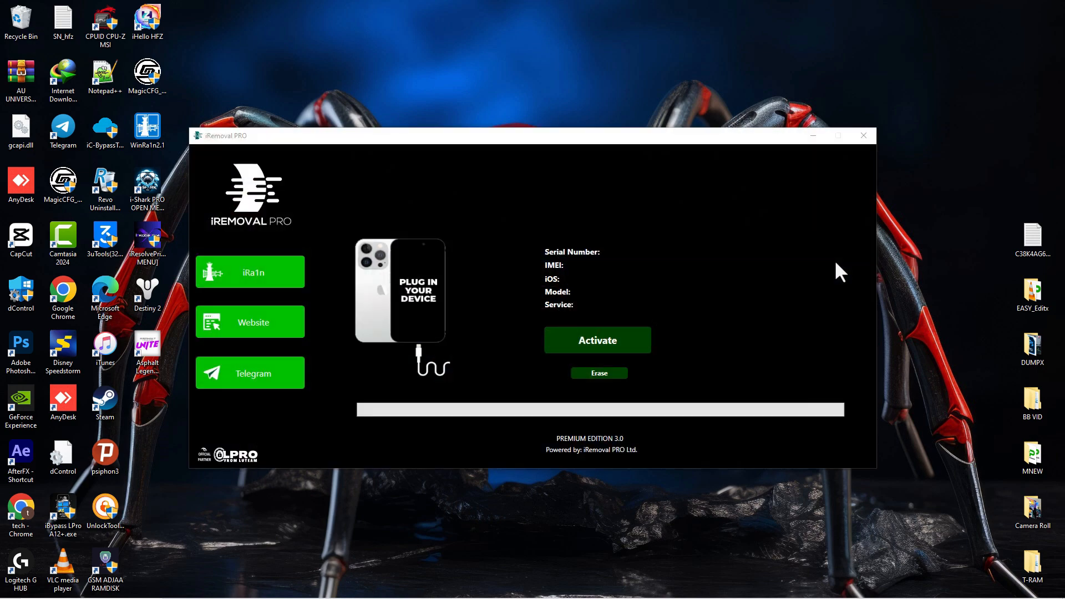
# Step: Reposition the iRemoval PRO window and acknowledge the unsupported iPhone16,2 model error
pyautogui.click(863, 136)
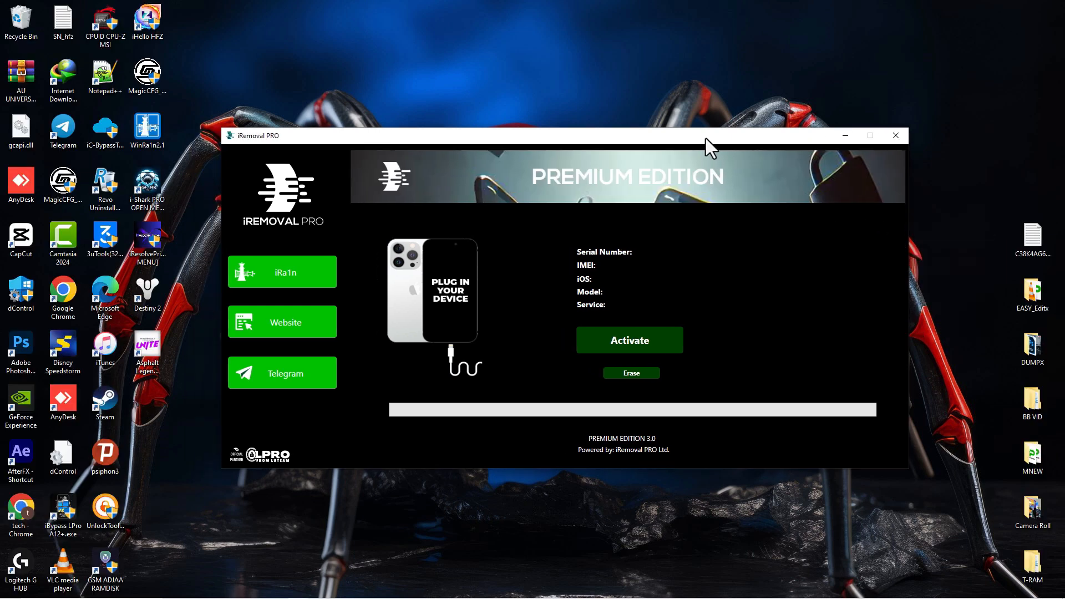
pyautogui.moveTo(710, 135); pyautogui.dragTo(706, 135)
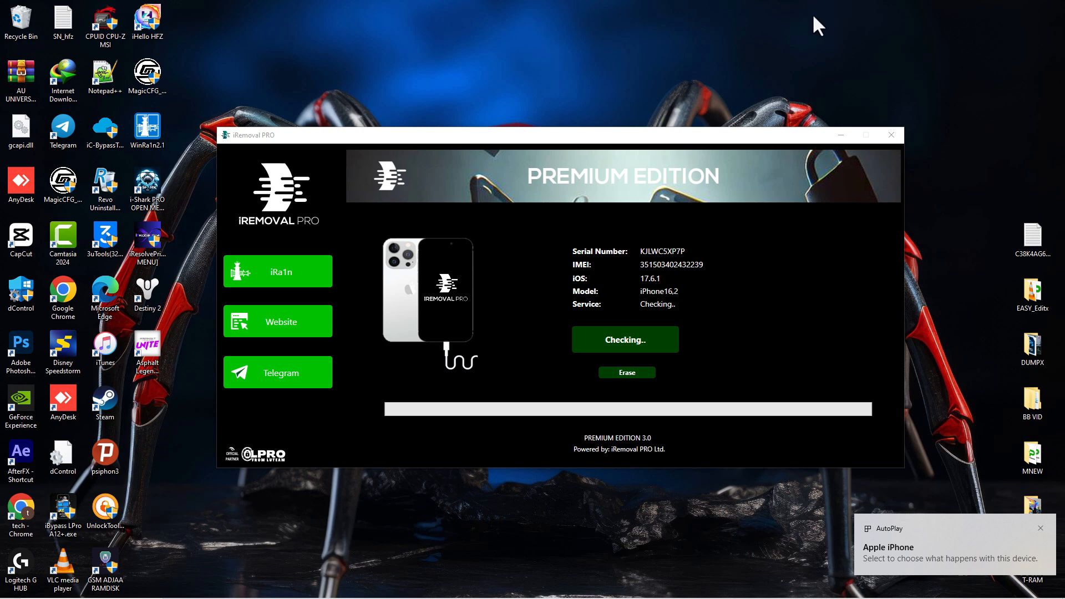
pyautogui.moveTo(813, 33)
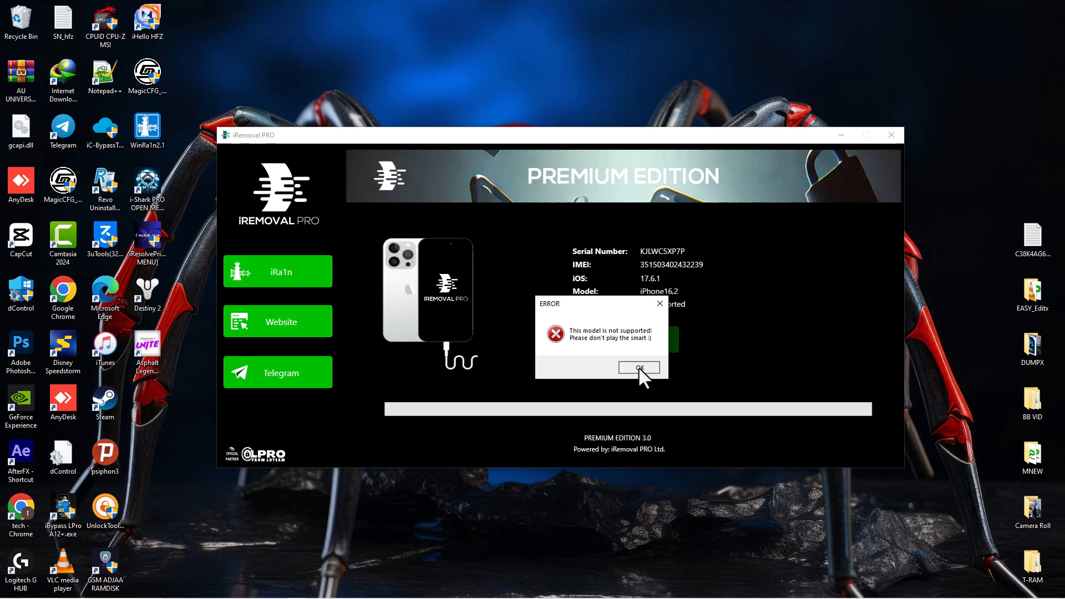
pyautogui.click(638, 368)
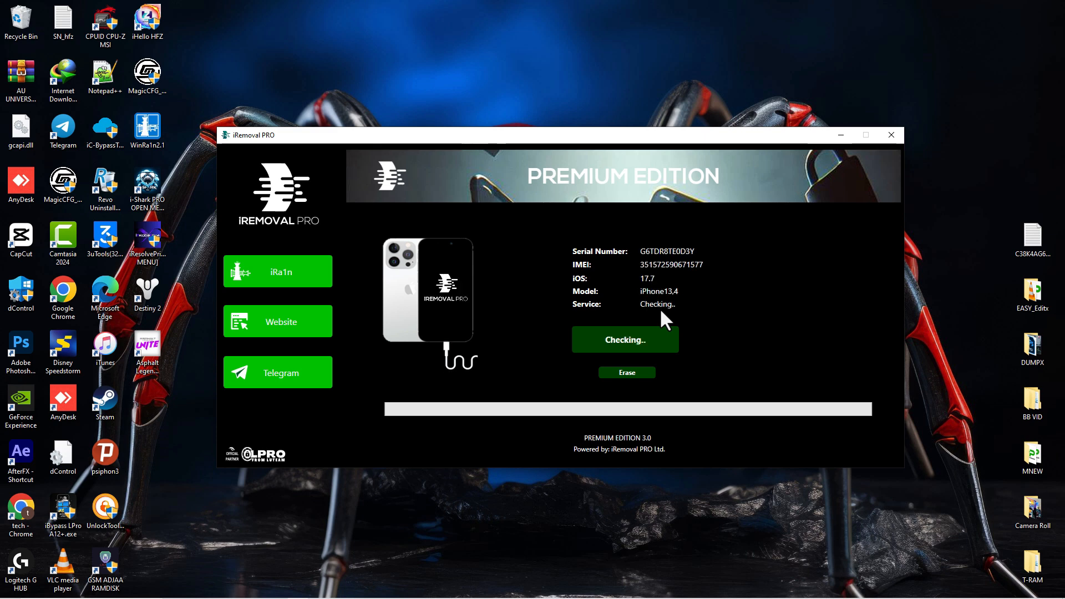
pyautogui.moveTo(726, 96)
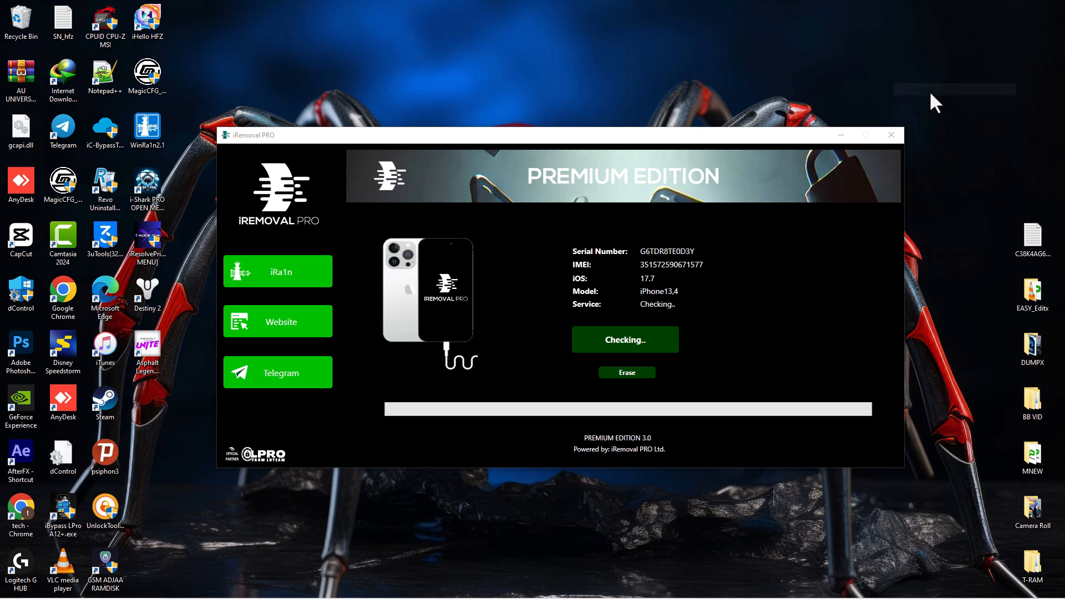
pyautogui.moveTo(891, 244)
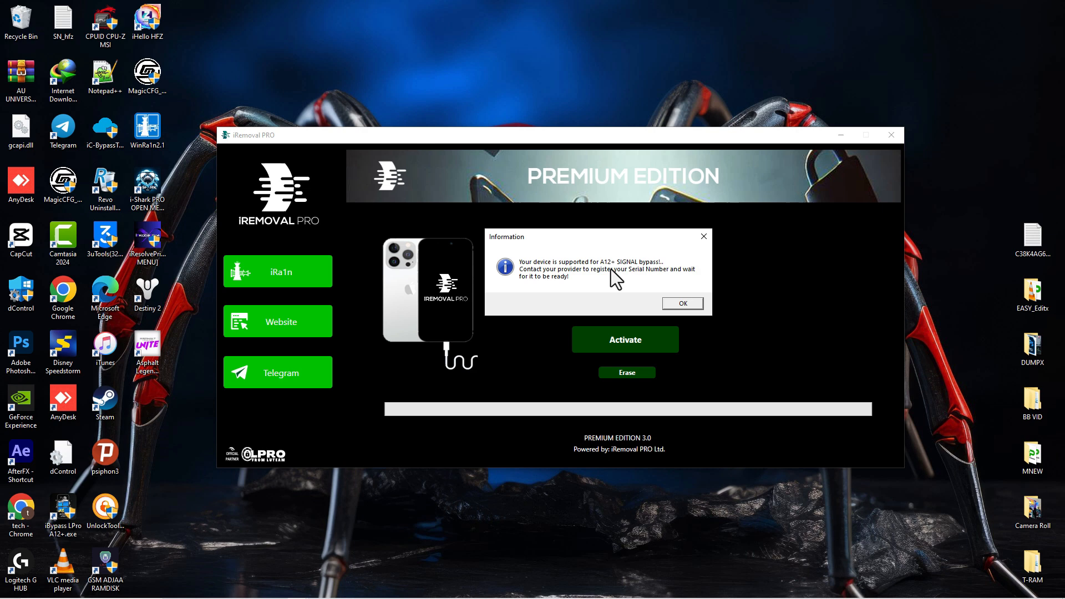
pyautogui.moveTo(569, 285)
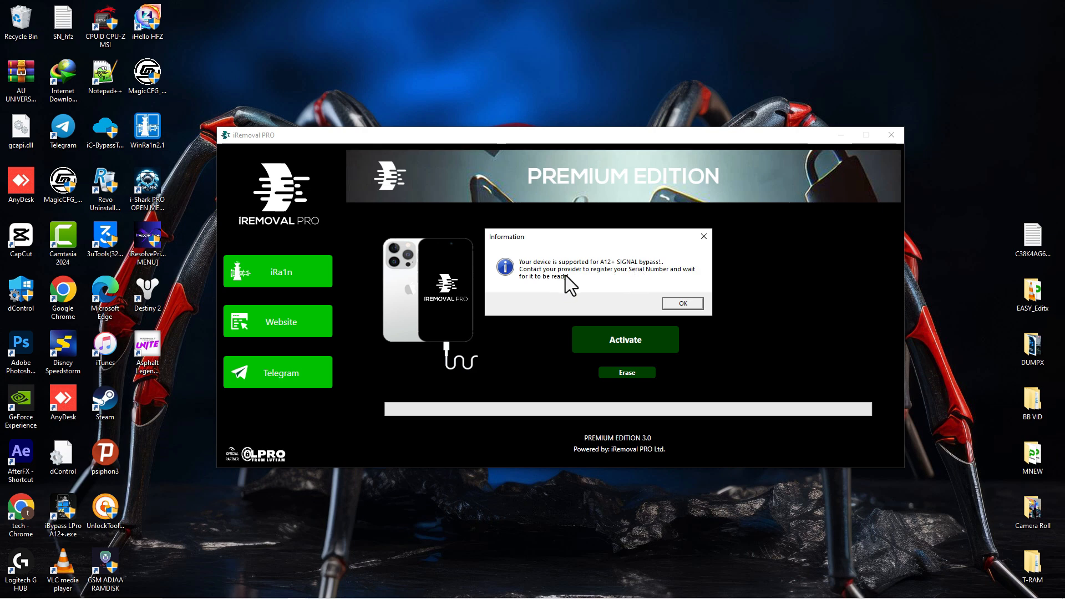
pyautogui.moveTo(553, 287)
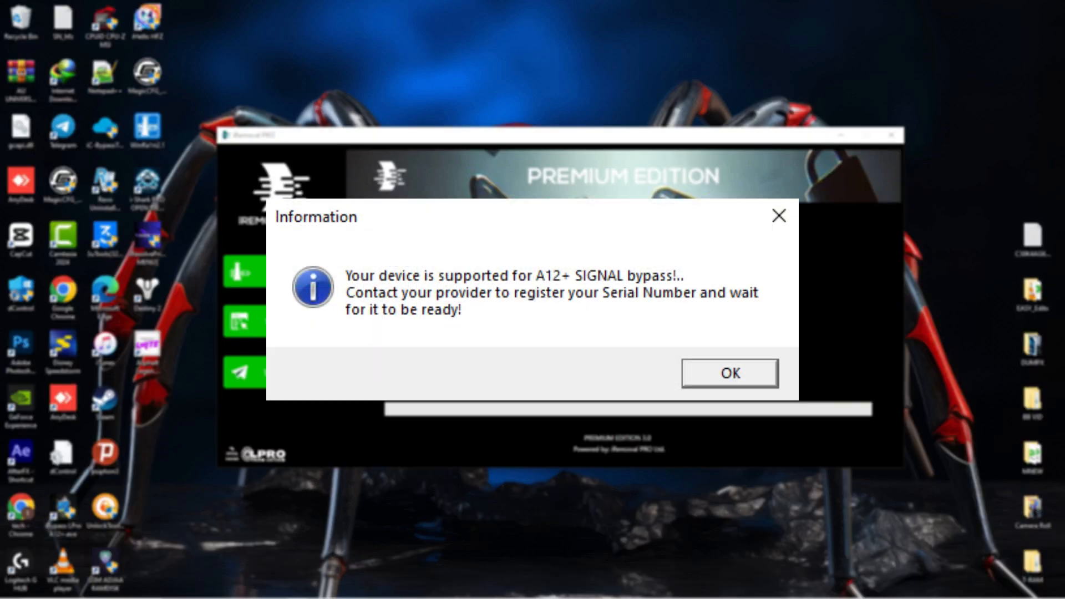
pyautogui.click(728, 373)
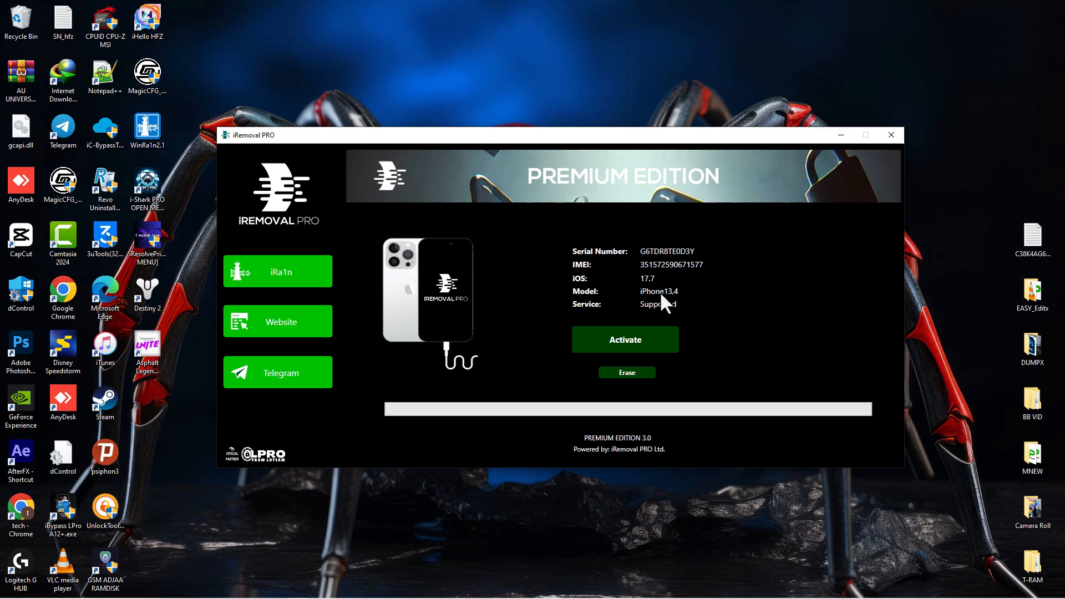
pyautogui.click(667, 251)
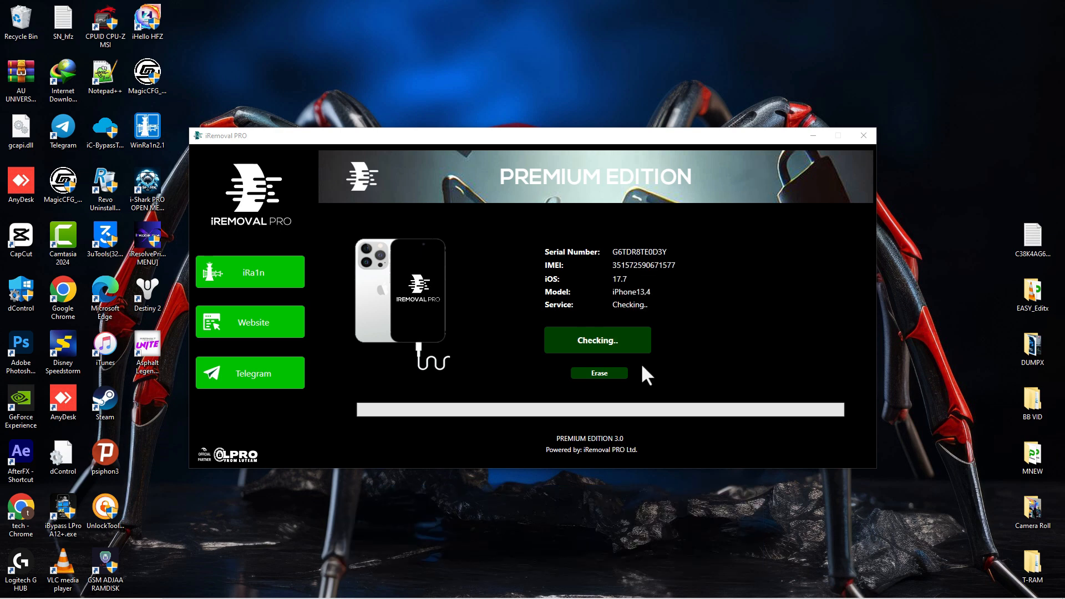
pyautogui.moveTo(955, 13)
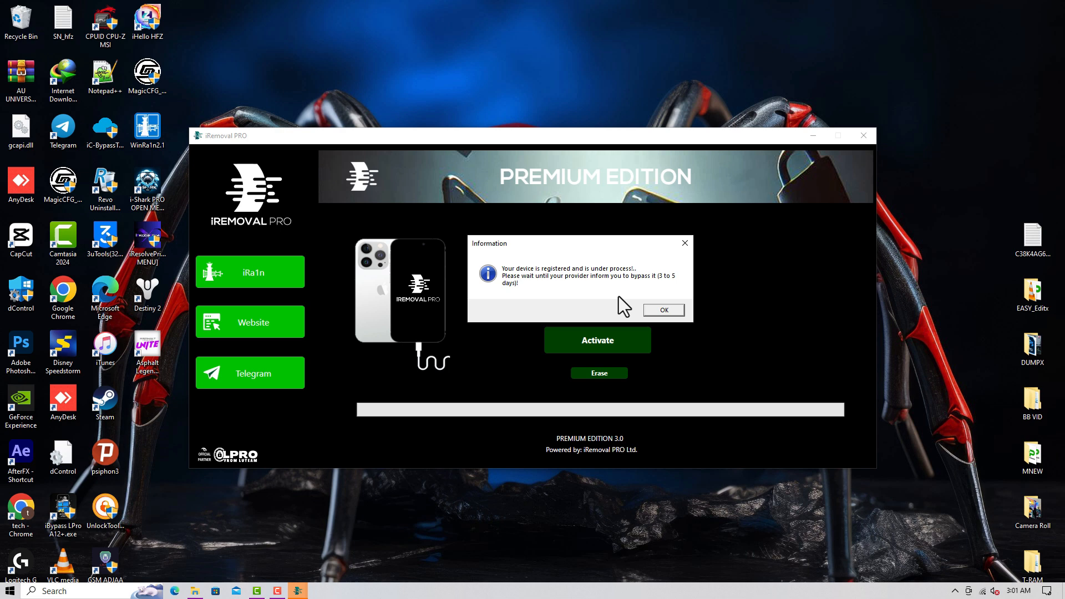
pyautogui.moveTo(644, 307)
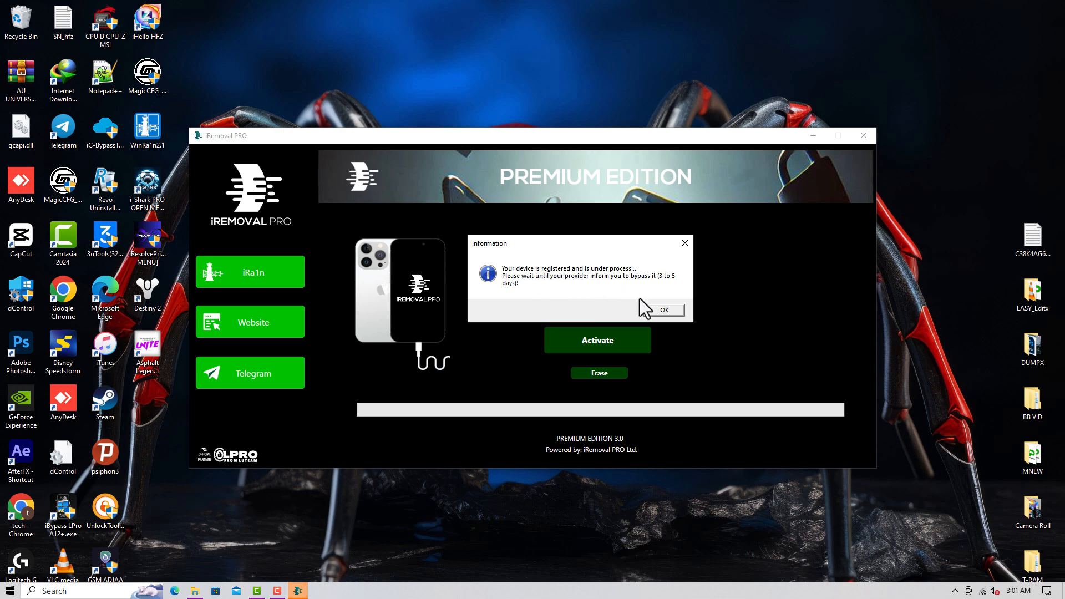